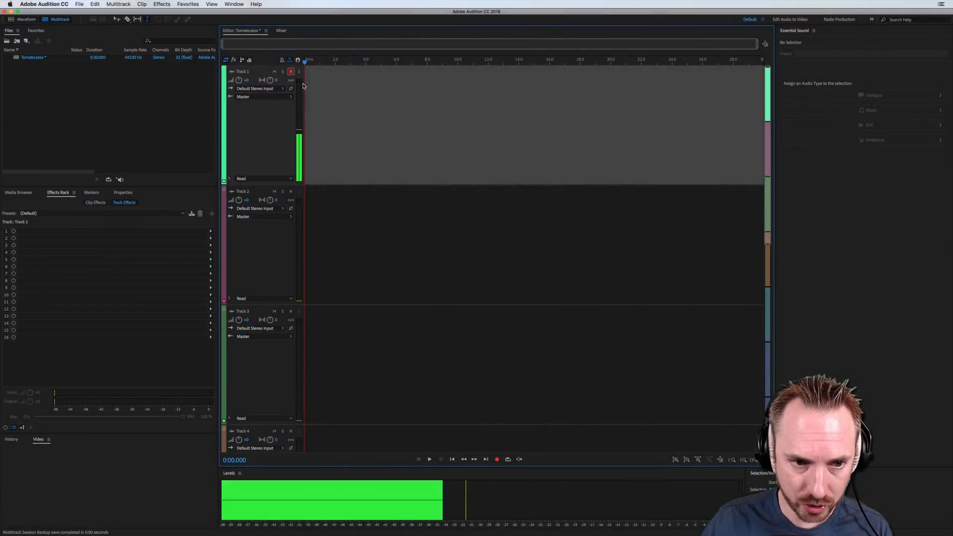
Step: Record a four-second vocal take, Track 1_001, onto Track 1
click(496, 459)
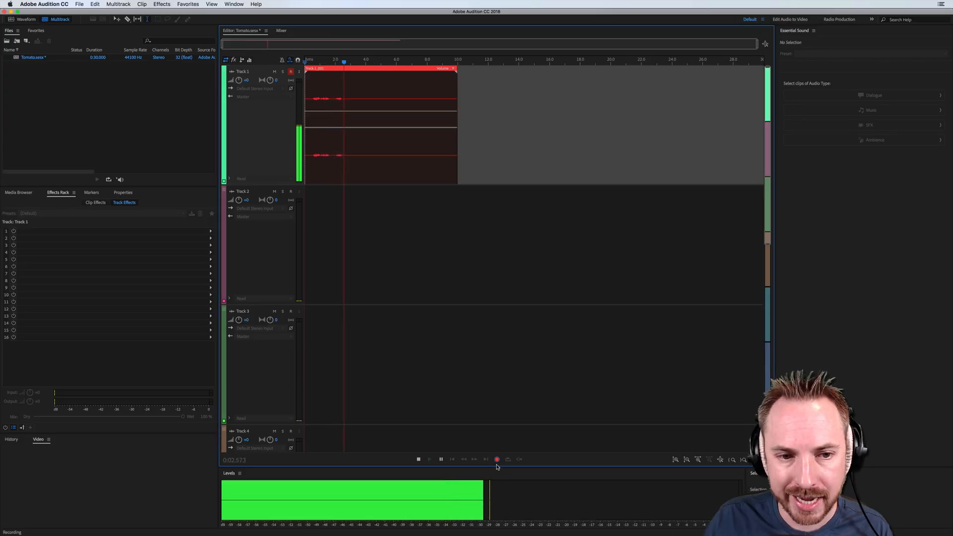
click(496, 458)
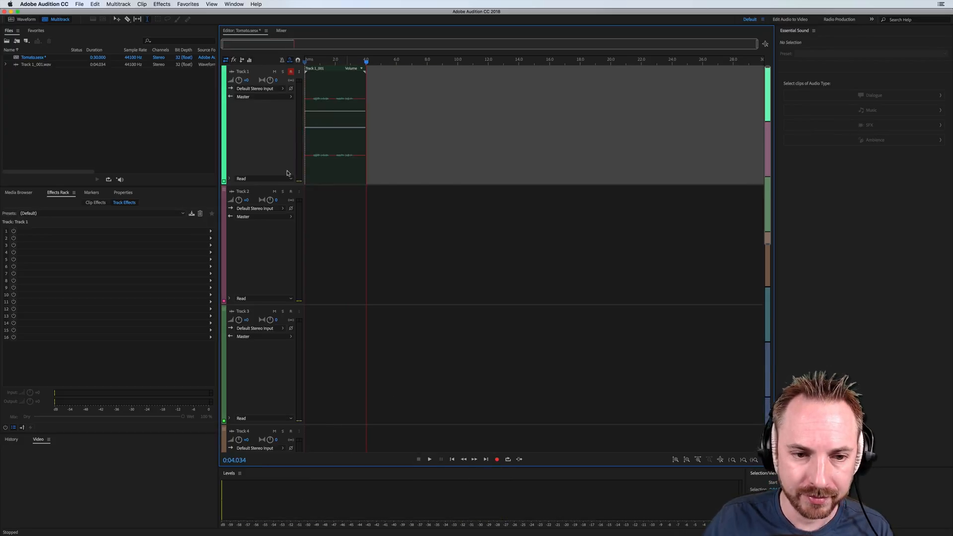
click(290, 72)
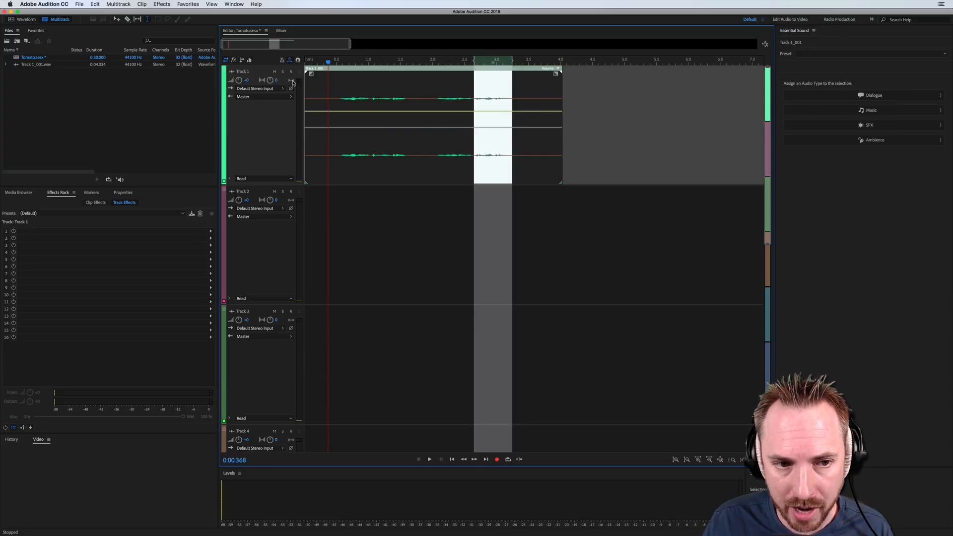
Step: Arm Track 1 and punch in an overdub, Track 1_002, over the vocal's last word
click(291, 71)
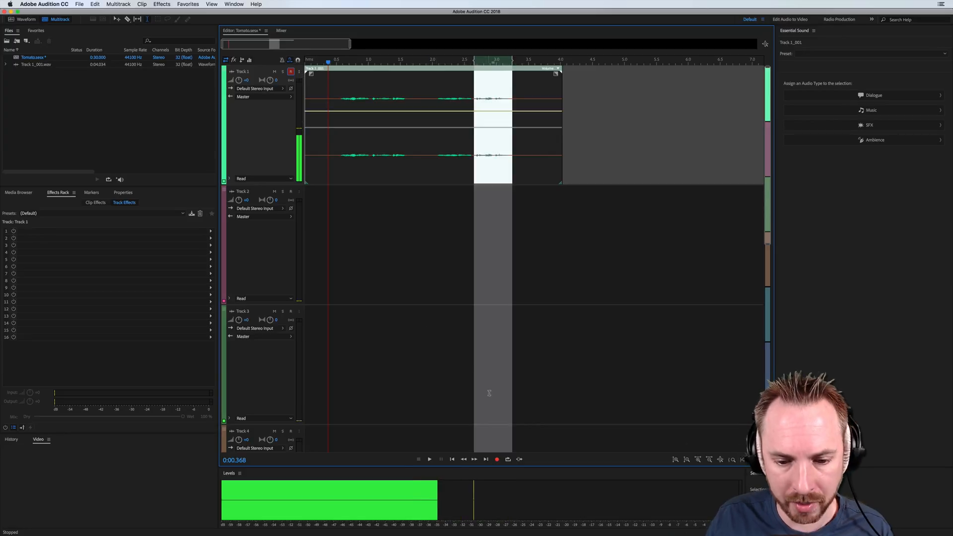
mouse_move(497, 458)
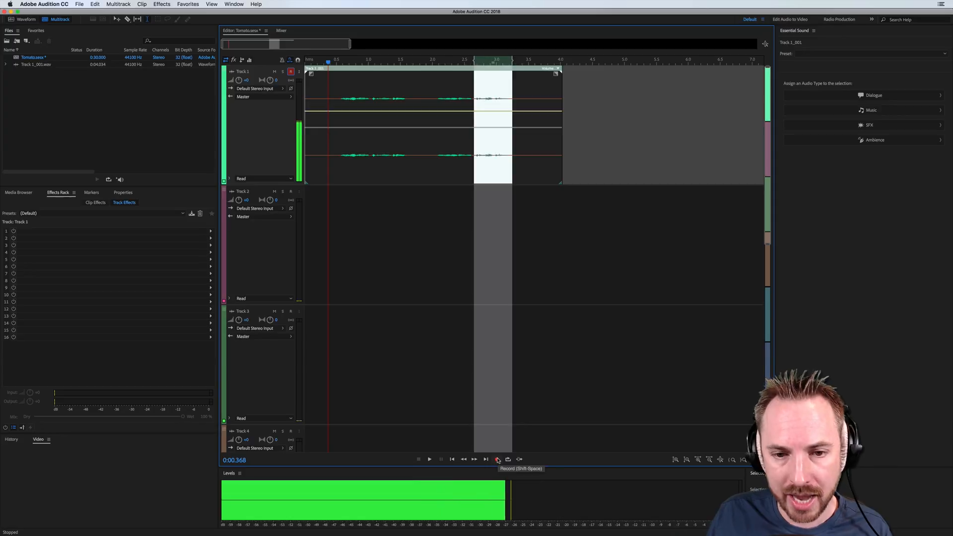
click(498, 458)
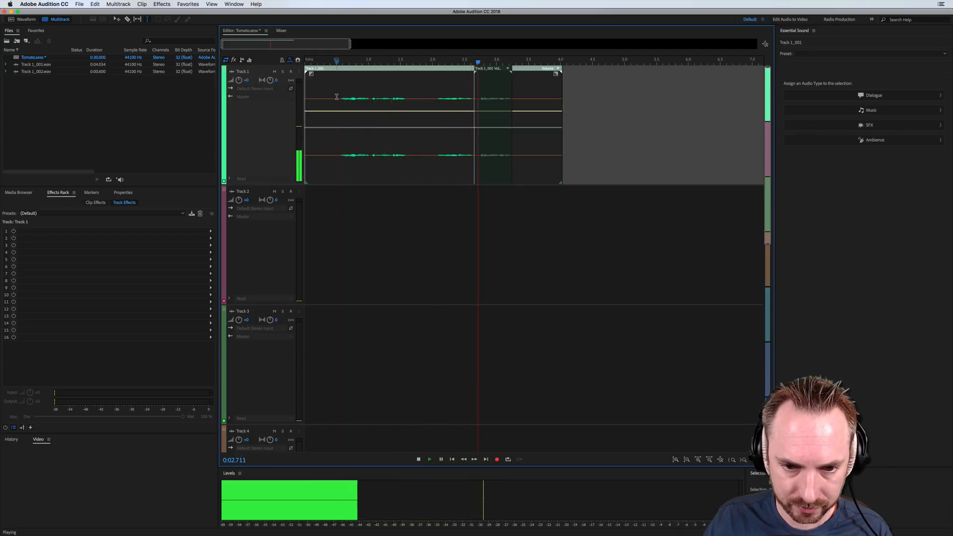
click(417, 459)
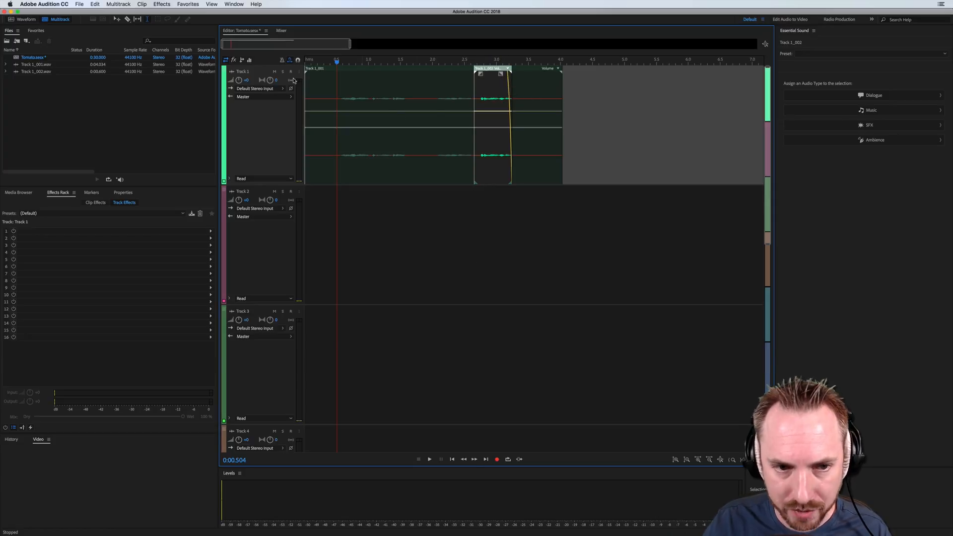
mouse_move(398, 122)
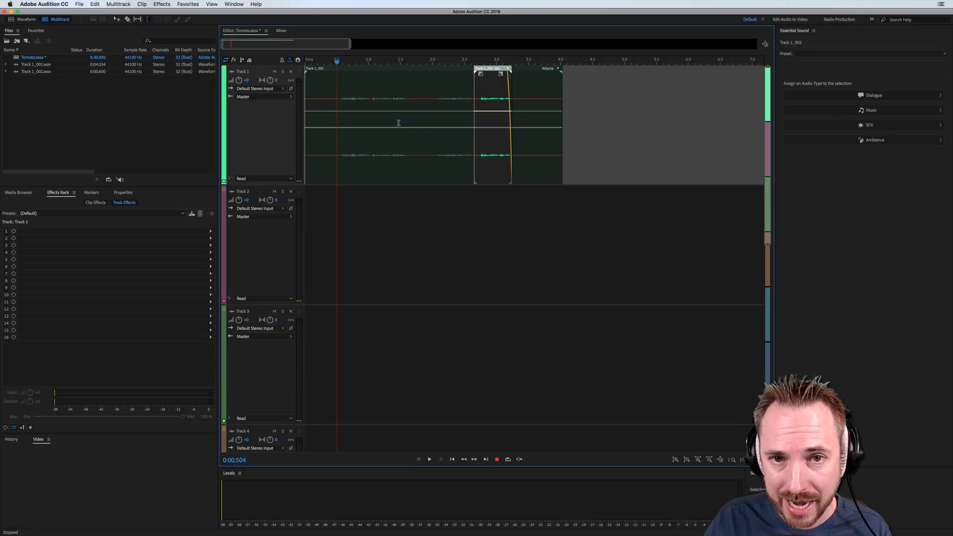
mouse_move(469, 135)
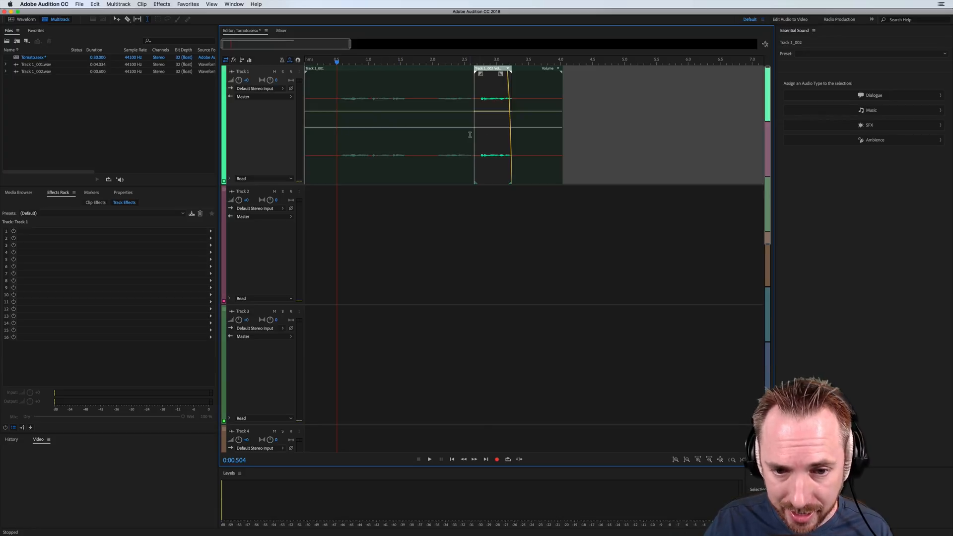